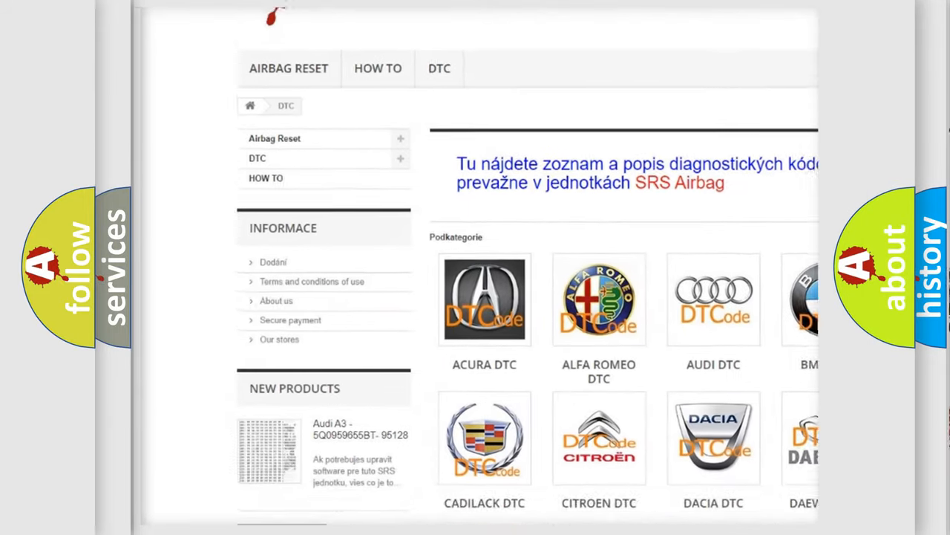
{"action": "scroll", "scroll_direction": "down", "scroll_amount": 3}
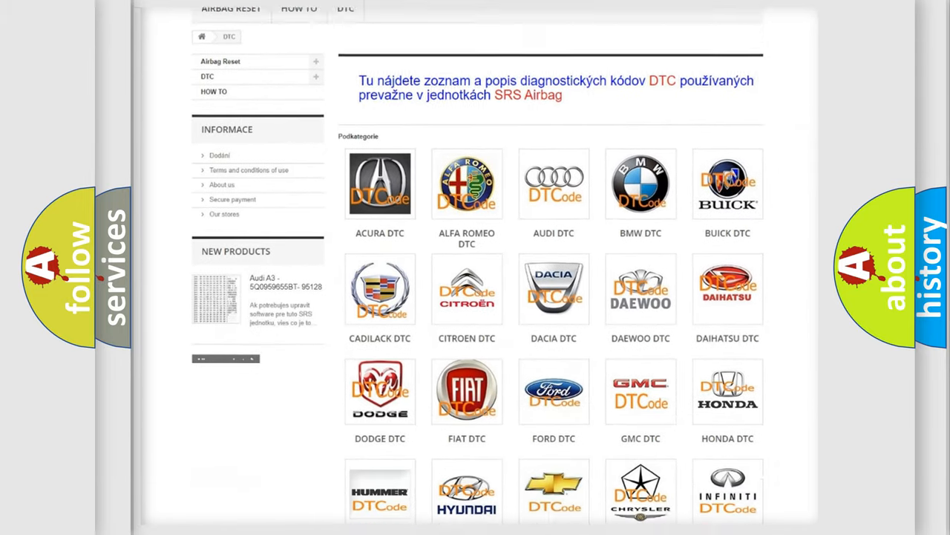
{"action": "scroll", "scroll_direction": "down", "scroll_amount": 3}
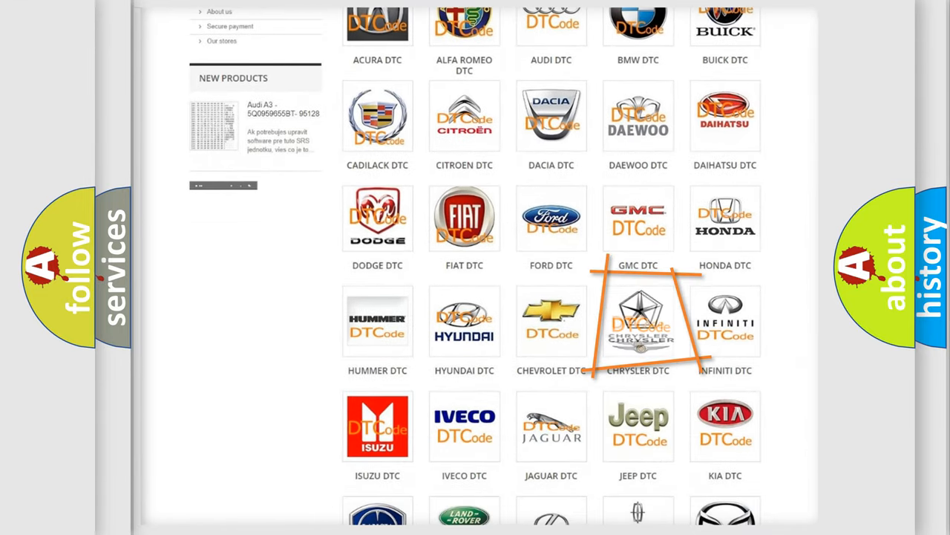